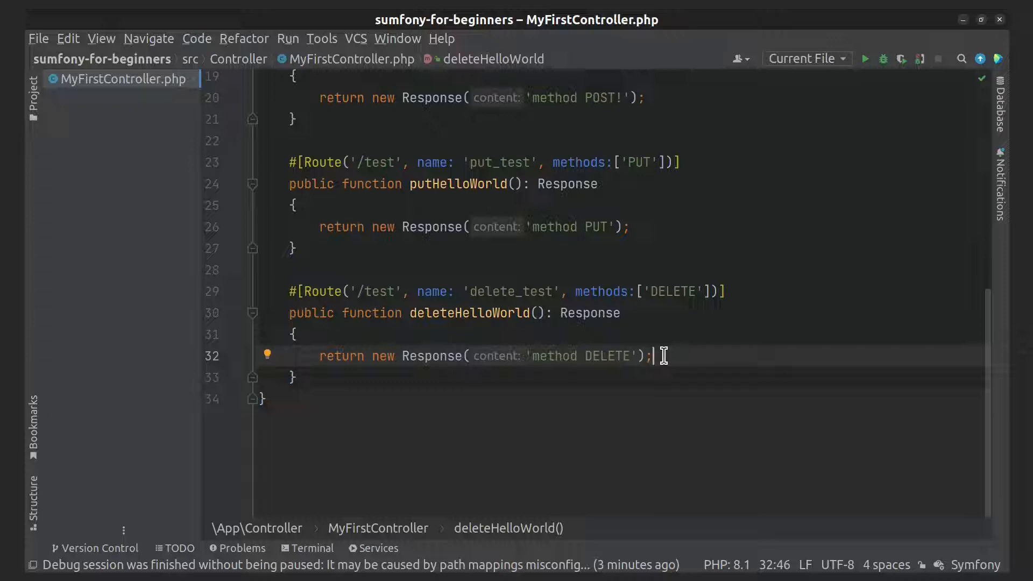
Enter 'docker-compose exec php php bin/console debug:router' in the project terminal.
left_click(312, 547)
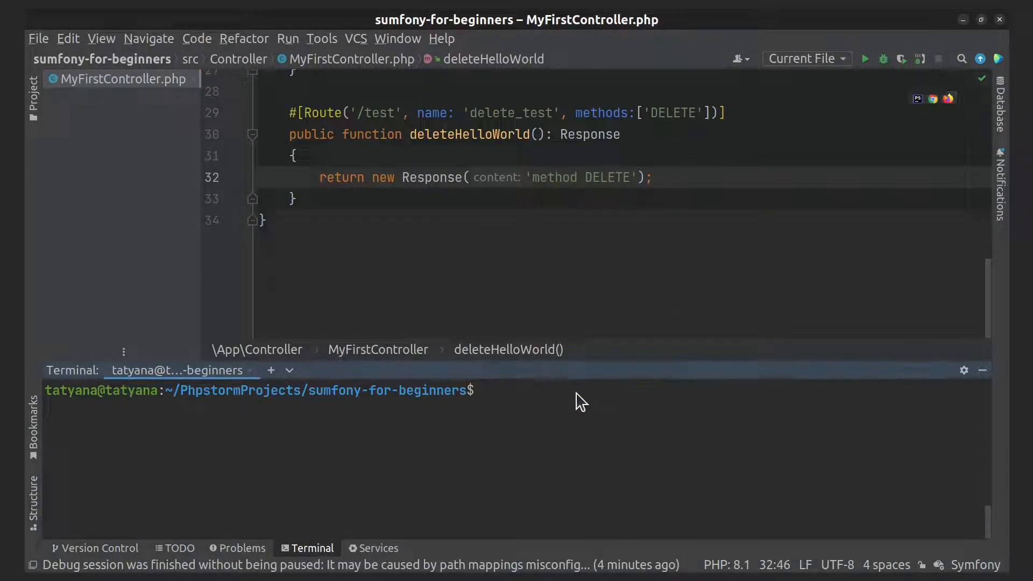
type("docker-compose")
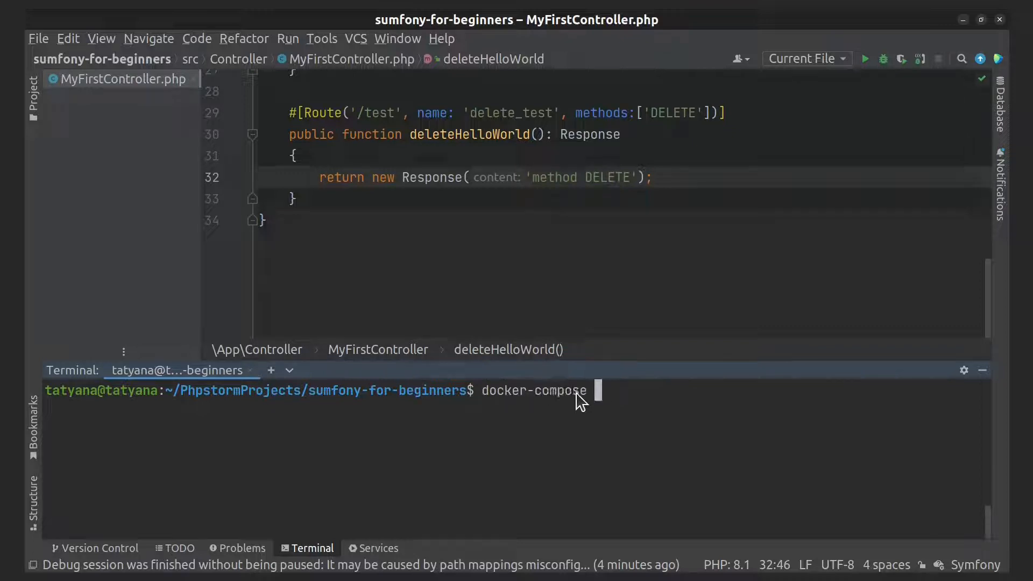
type("exec php php b")
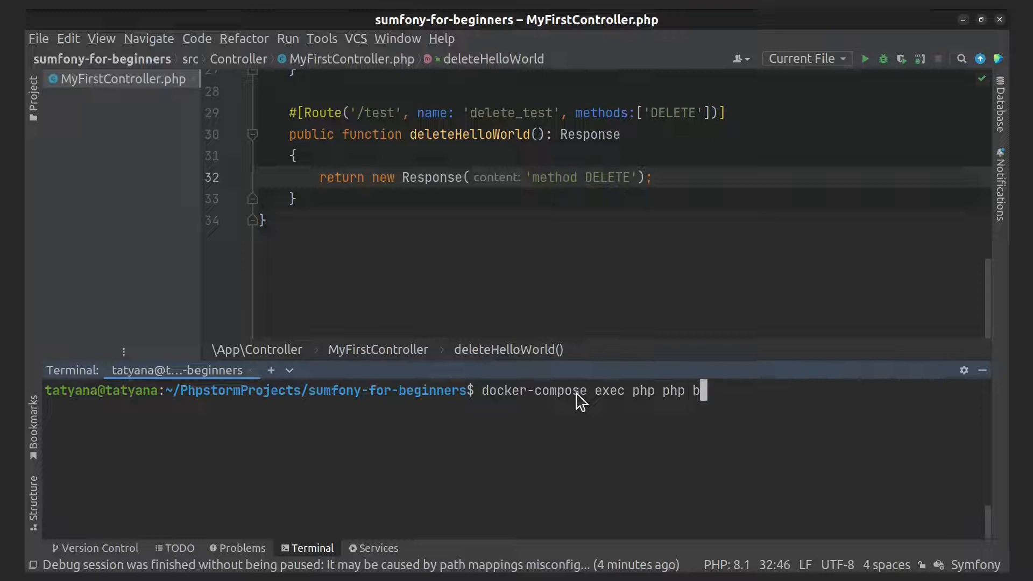
type("in/con")
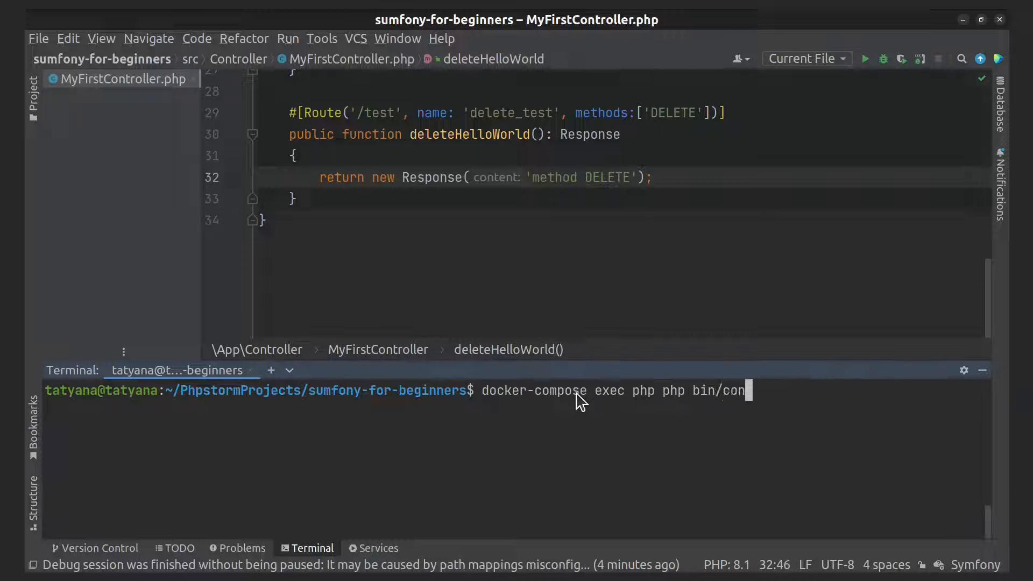
type("sole")
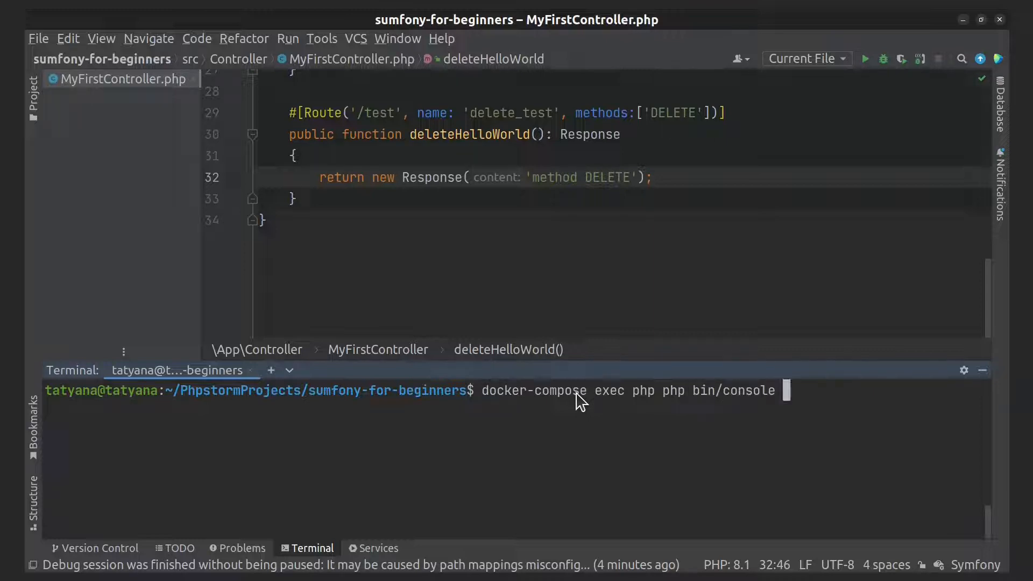
type("debu")
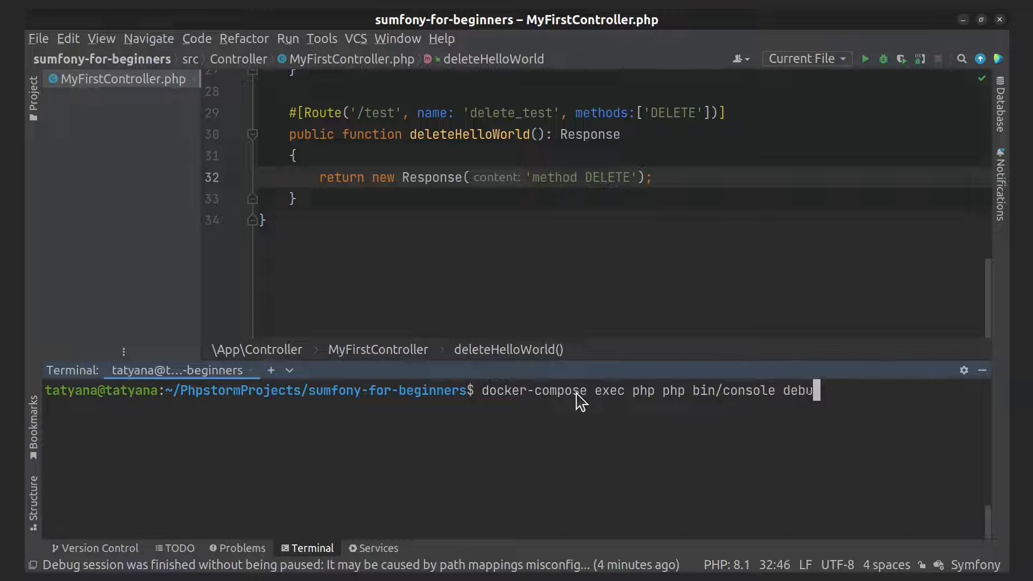
type("g:rout")
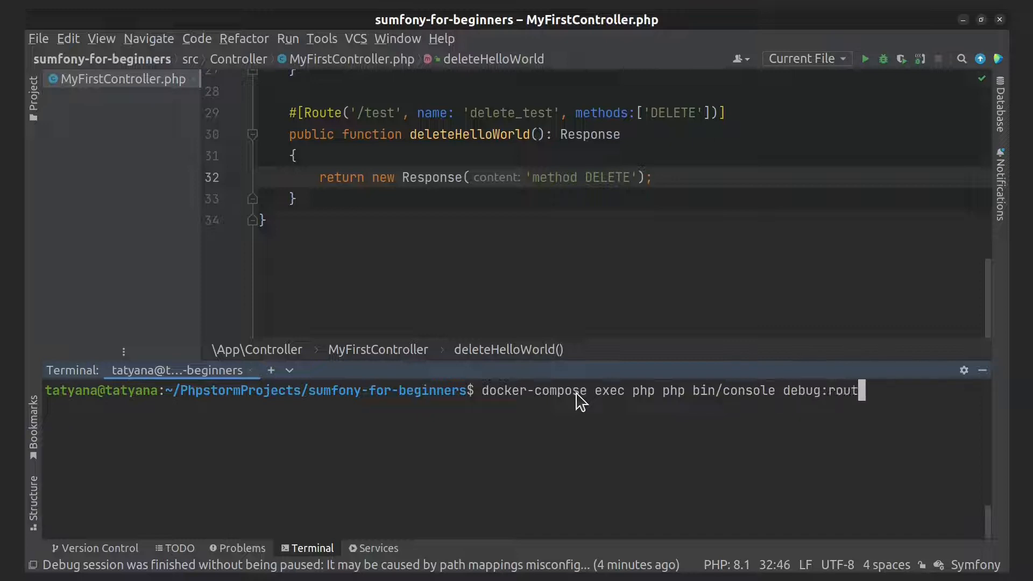
type("er")
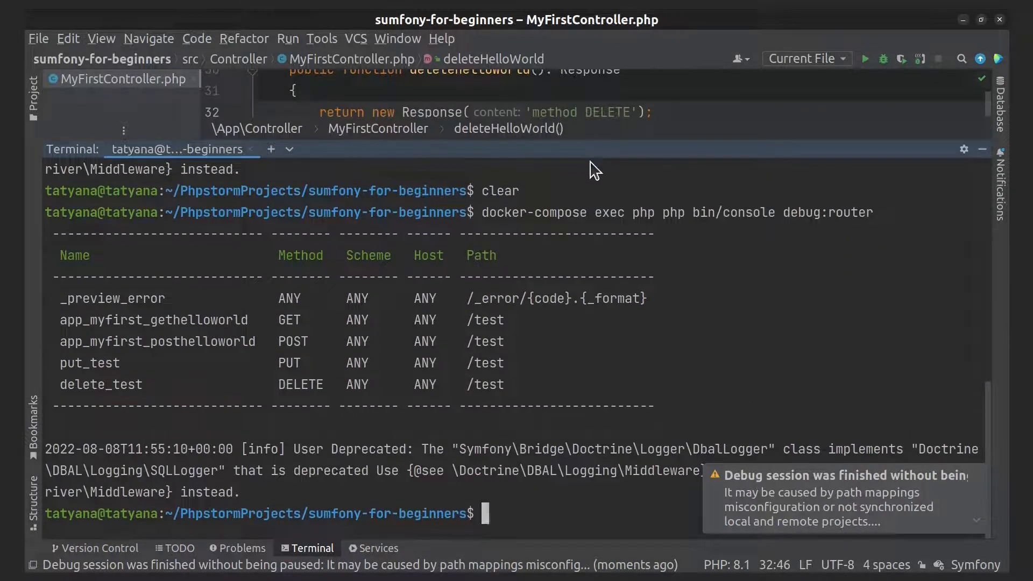
mouse_move(297, 323)
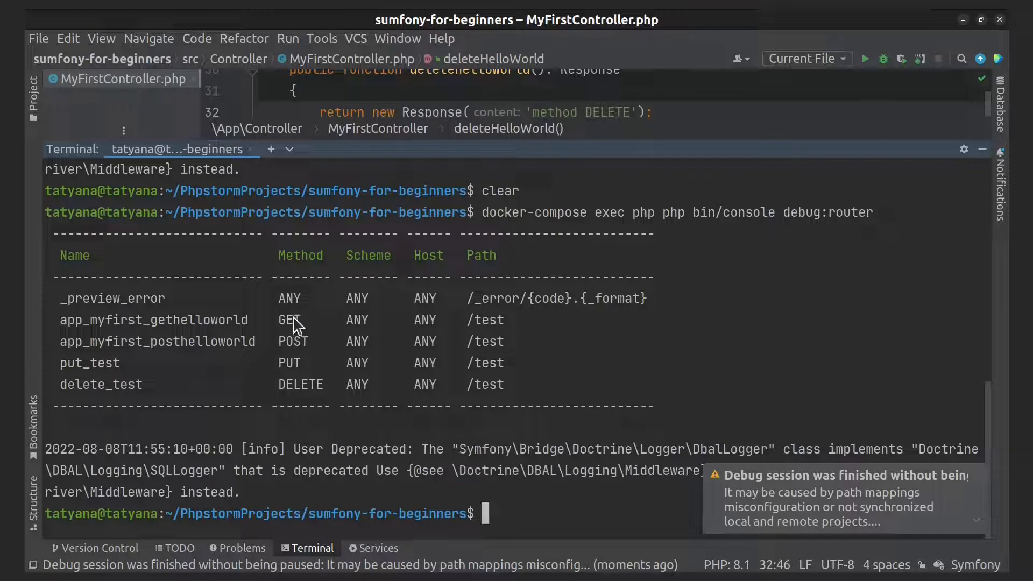
Highlight the POST method in the debug:router route table.
double_click(288, 319)
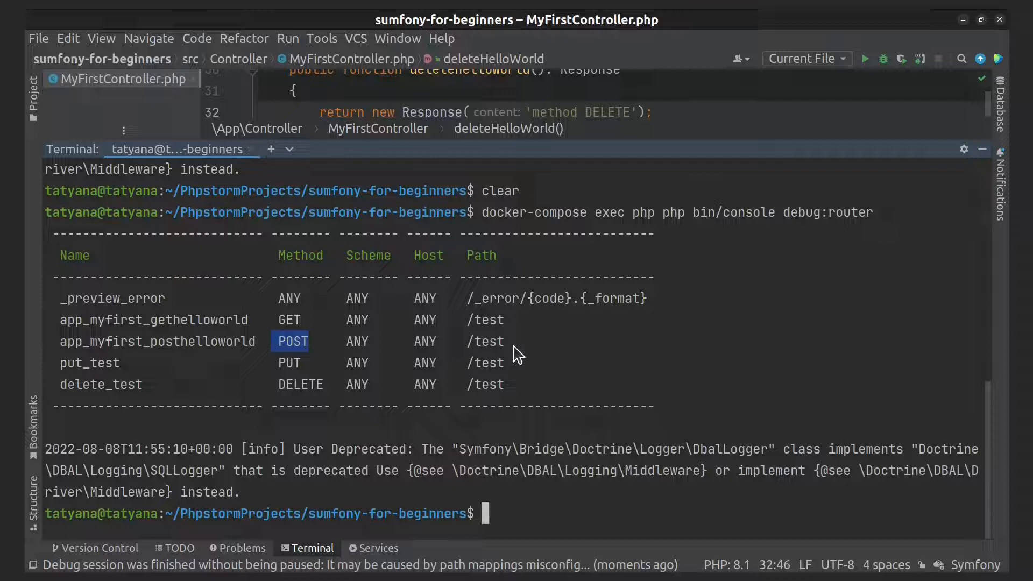
mouse_move(217, 359)
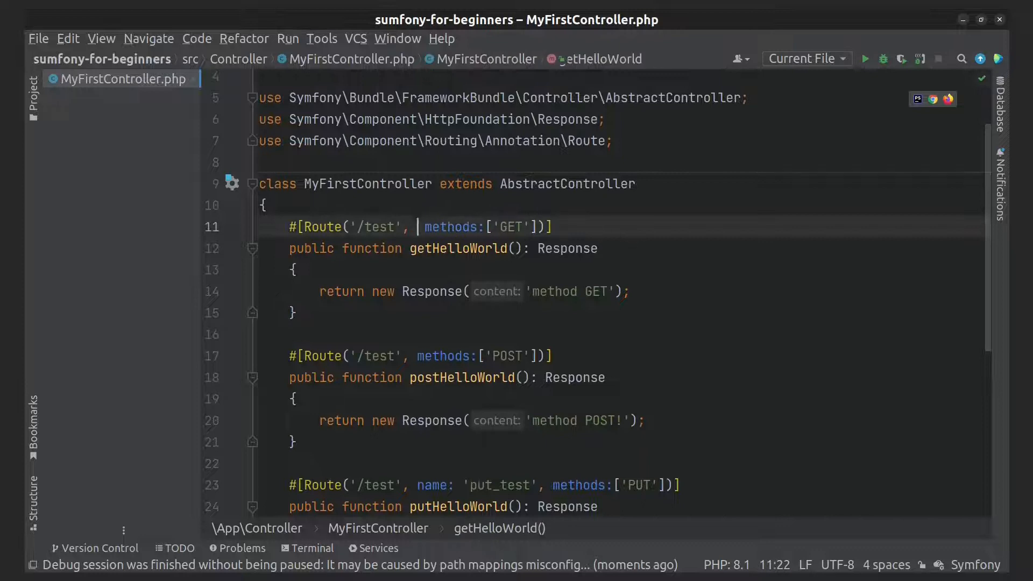
Name the GET route get_test and the POST route post_test, then return to the terminal.
type("name:'get")
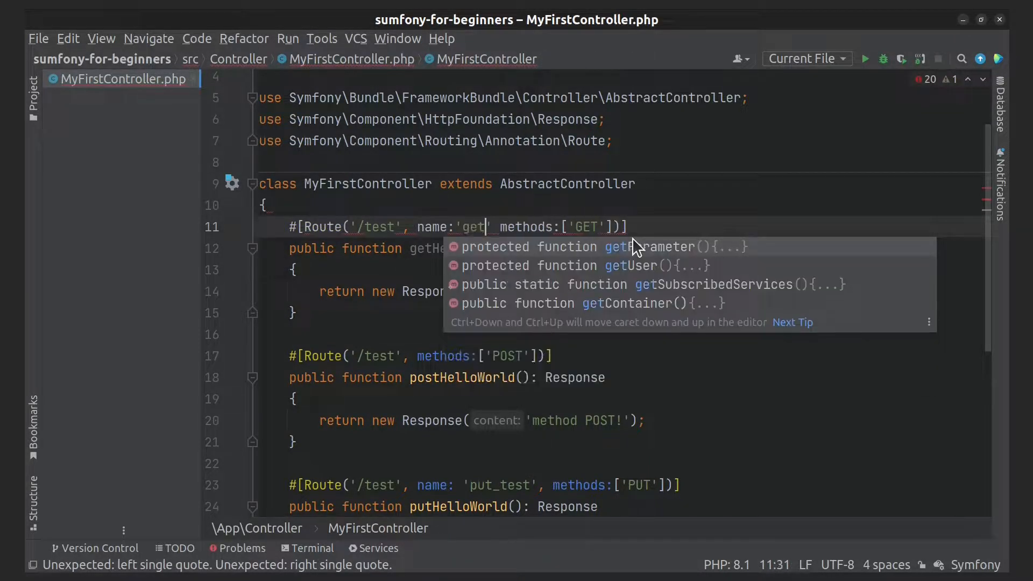
type("_test'")
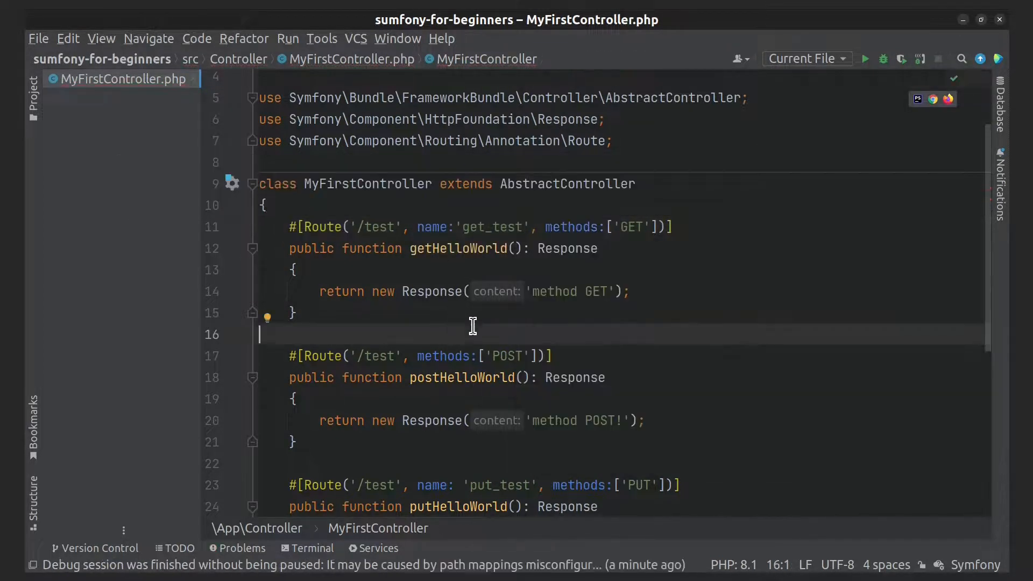
type("name:")
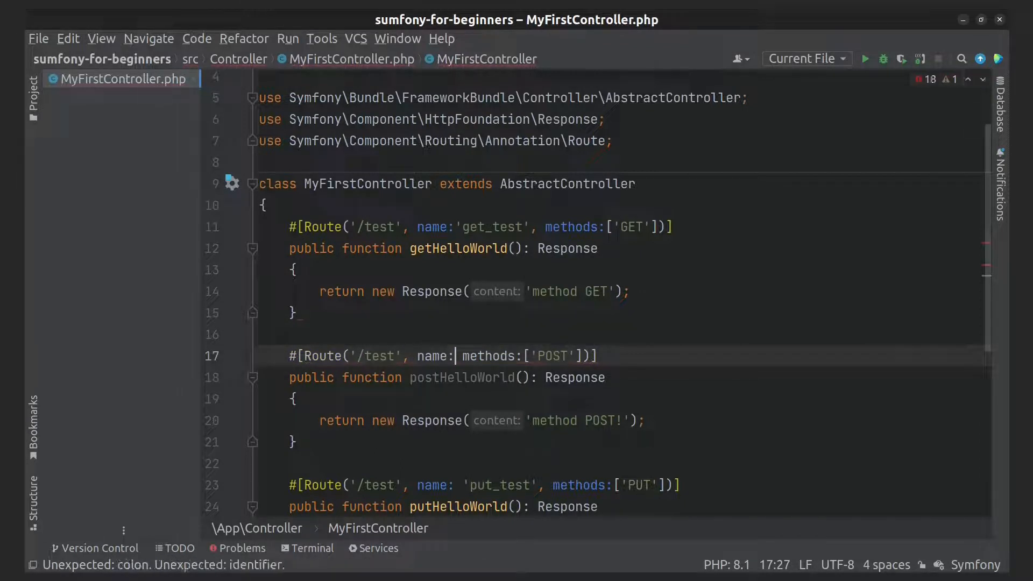
type("''")
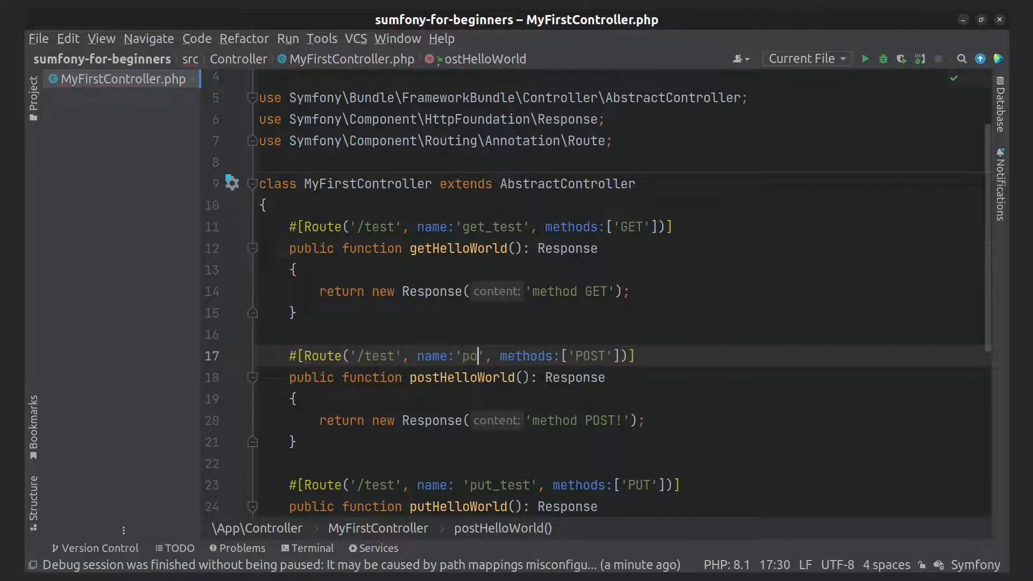
type("st_test")
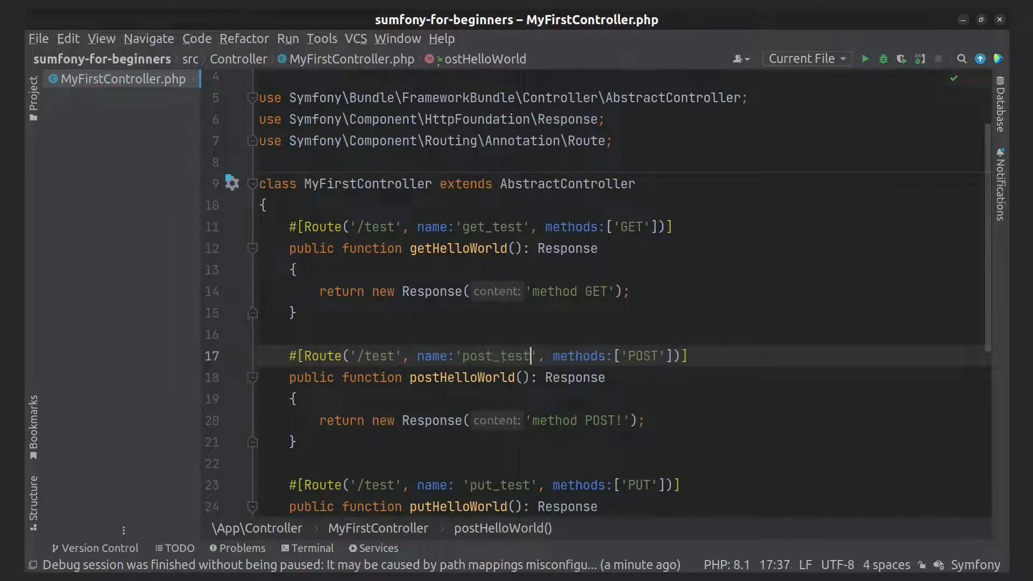
left_click(311, 547)
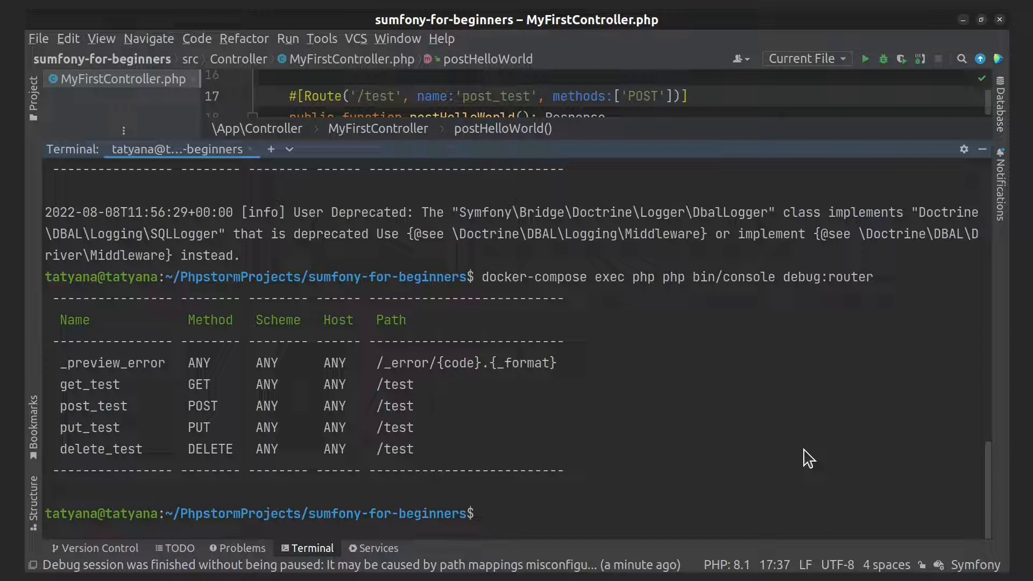
Run debug:router for get_test, then enter debug:router for post_test.
type("docker-compose exec php php bin/console debug:router")
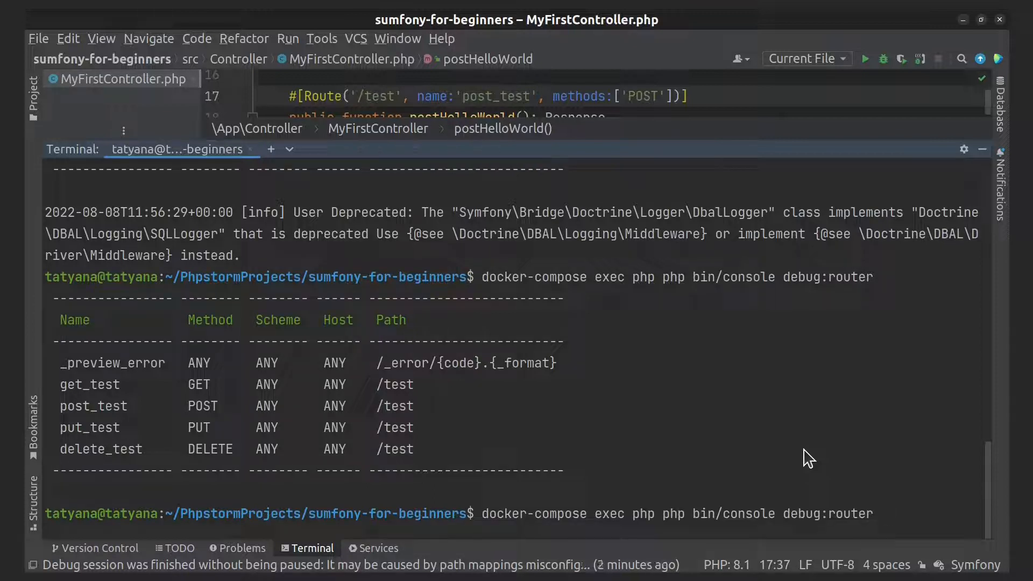
type("get_tes")
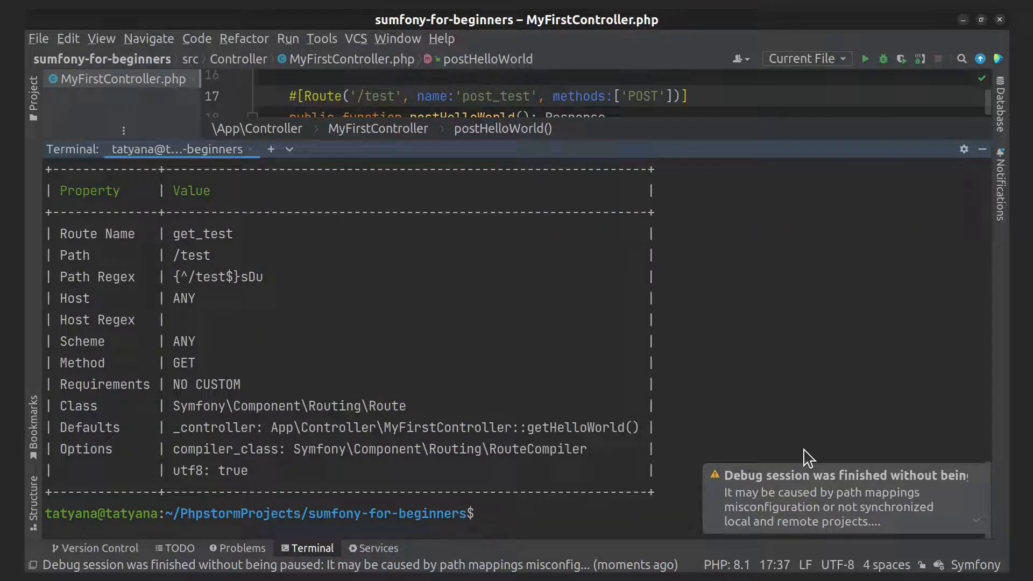
type("docker-compose exec php php b:")
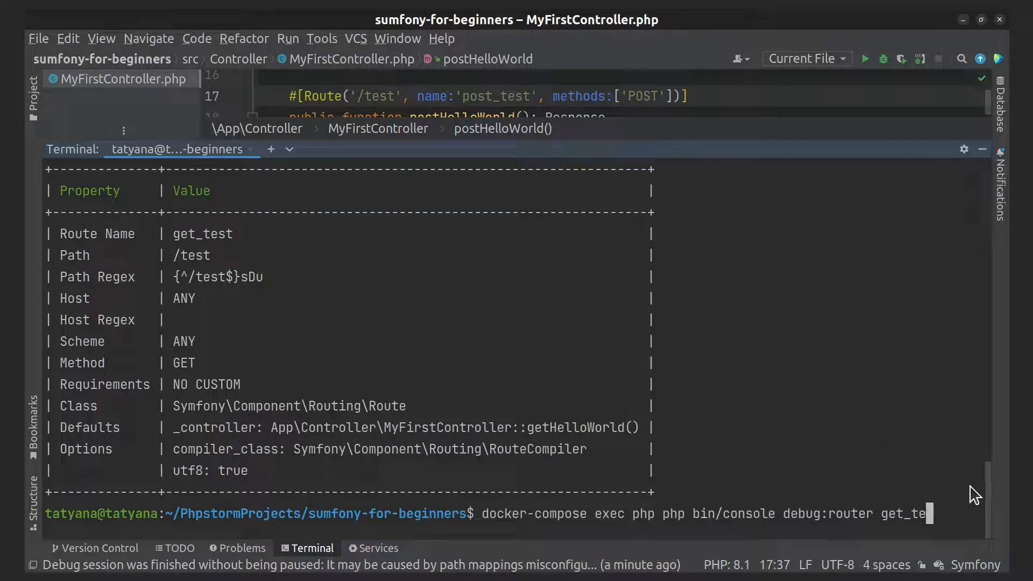
type("pos")
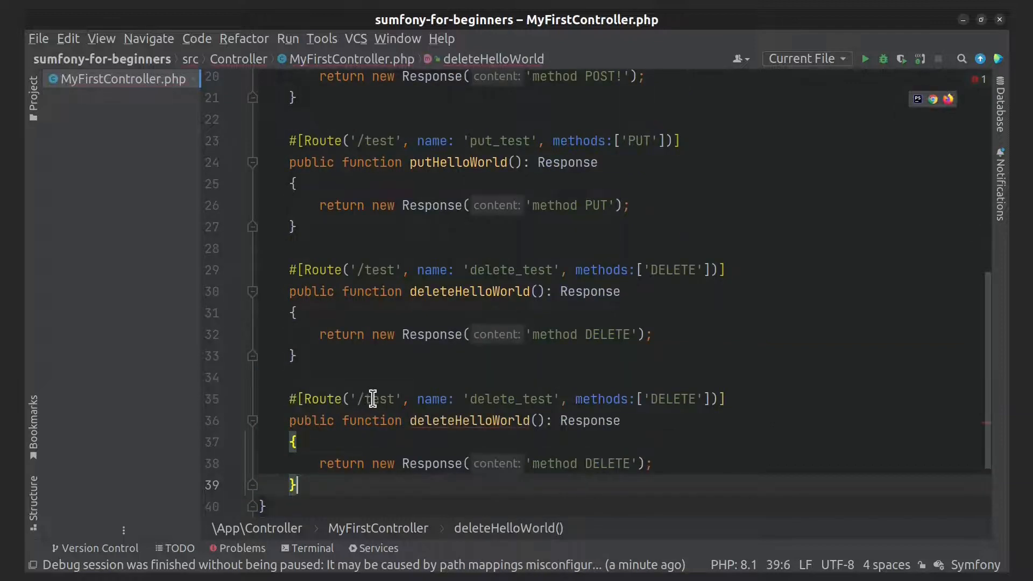
Edit the duplicated action to use path /new-test, no methods, and return 'Hello world!'.
type("new-")
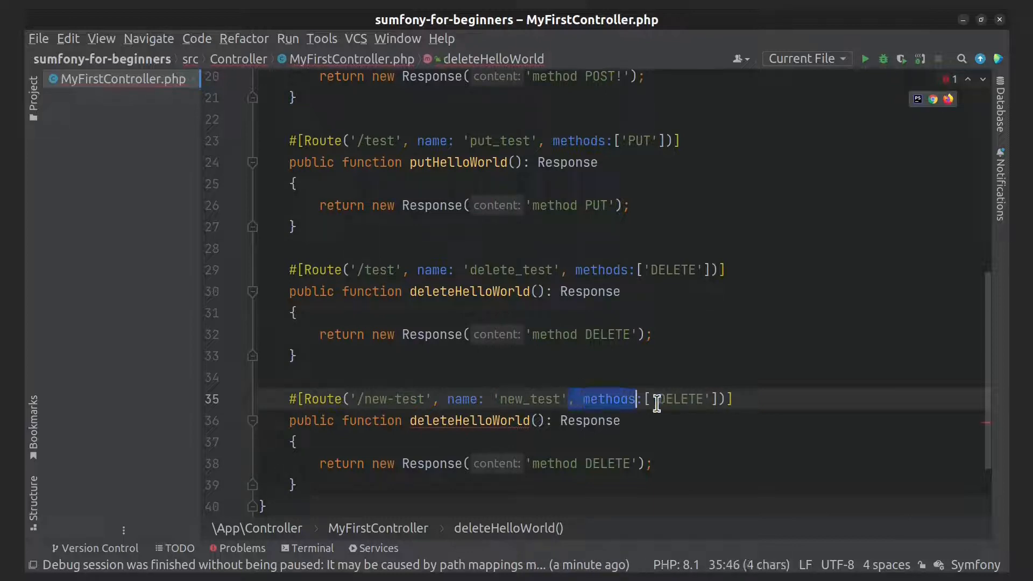
key("Delete")
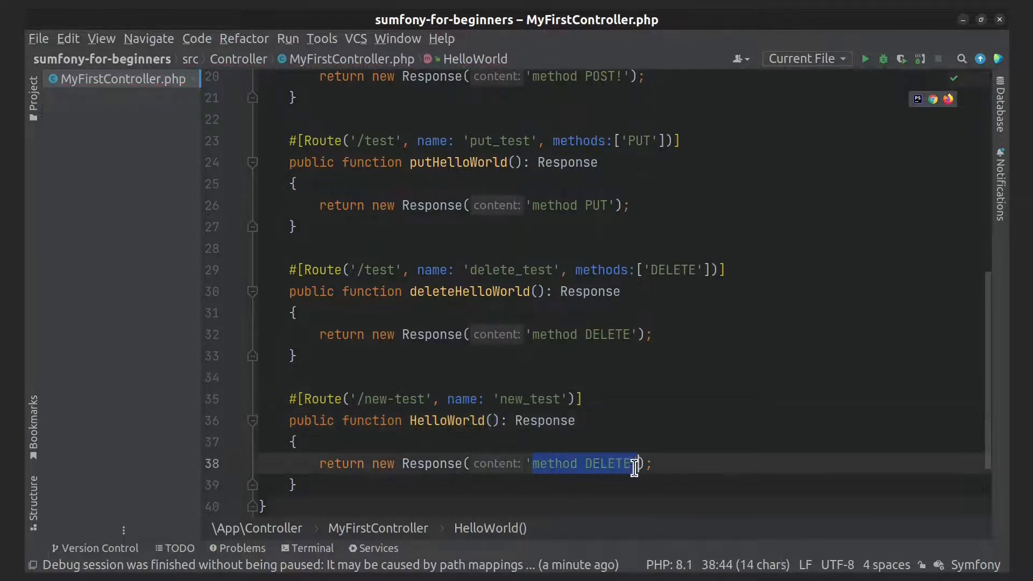
type("Hello")
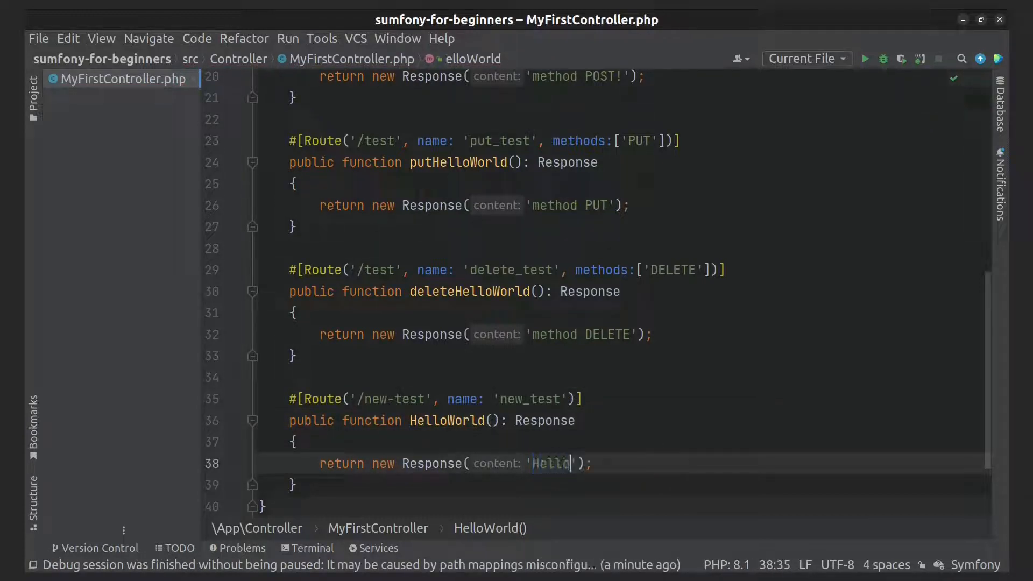
type("world!")
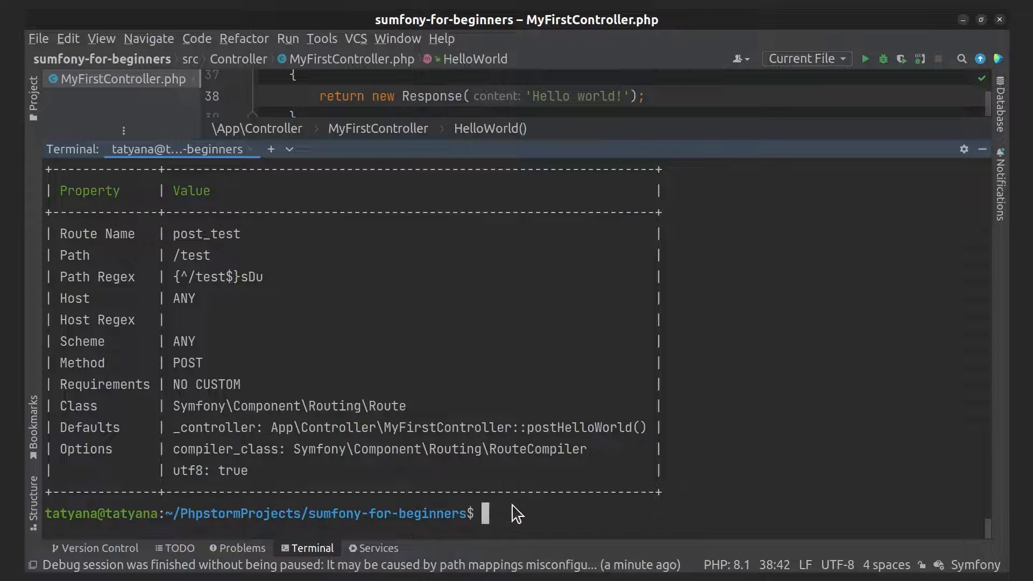
Run router:match /new-test and scroll through the match result.
type("docker-compose exec php php bin/console debug:router post_")
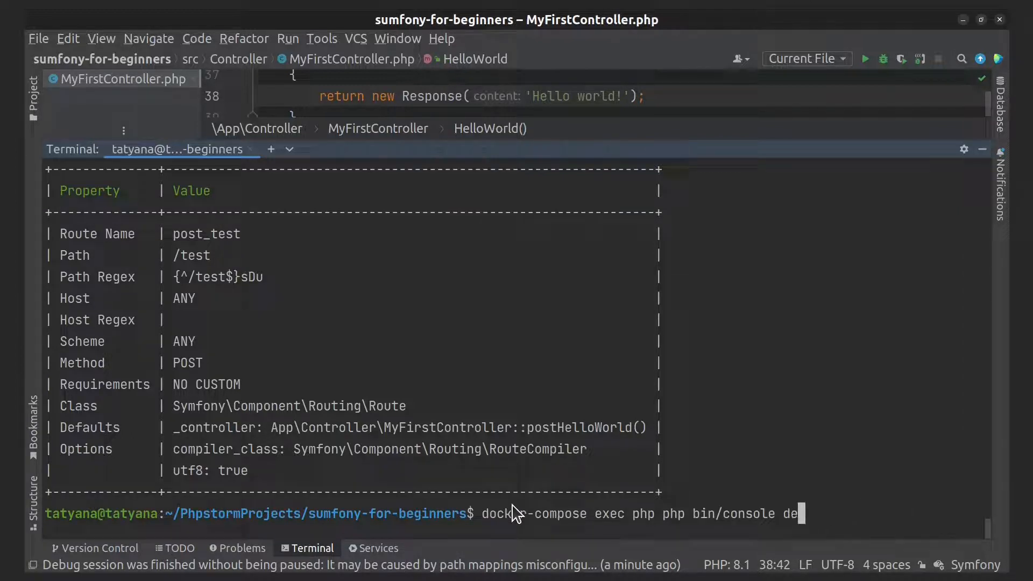
type("router:mat")
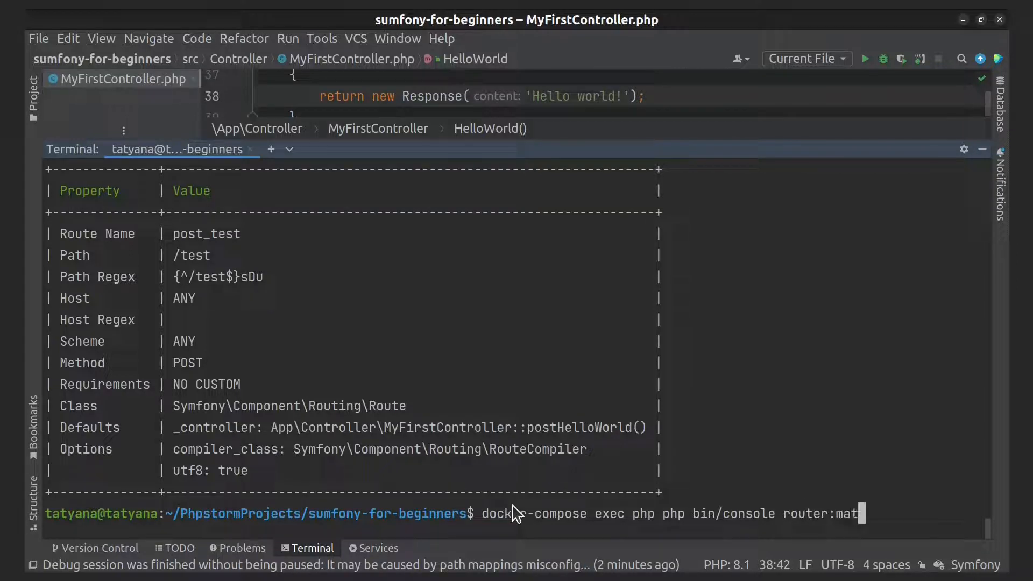
type("ch")
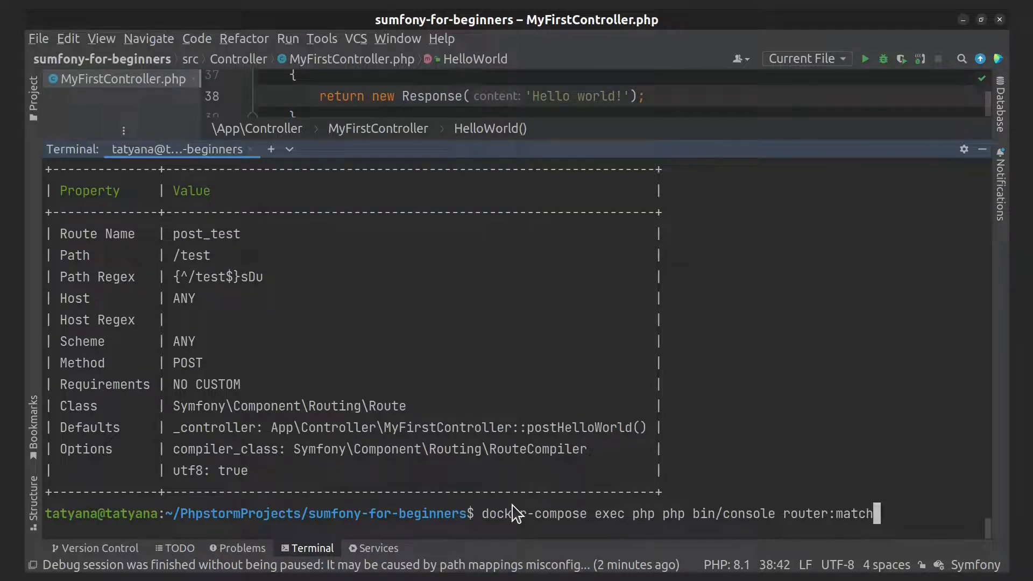
type("/new-test")
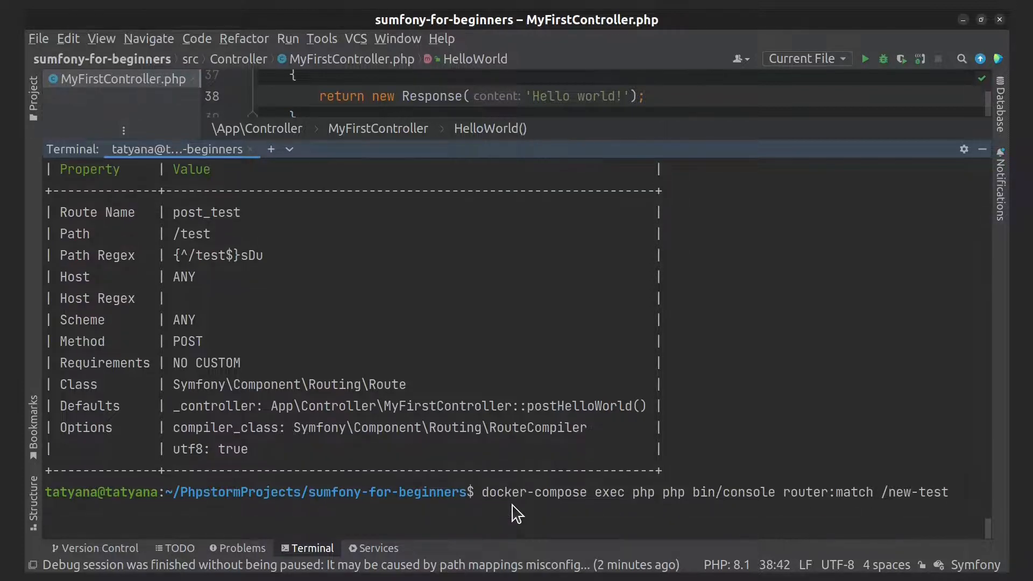
key("enter")
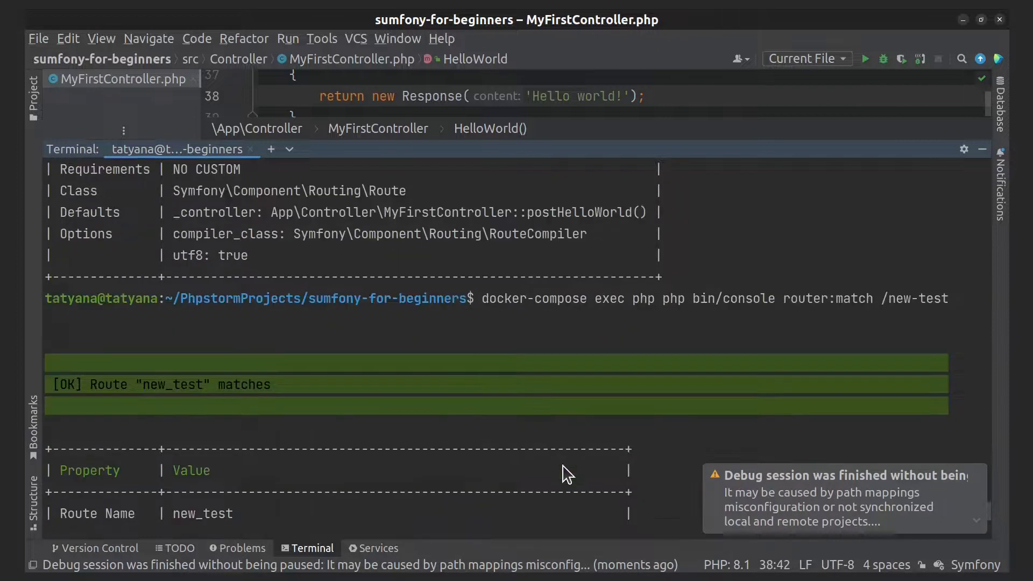
scroll("down", 3)
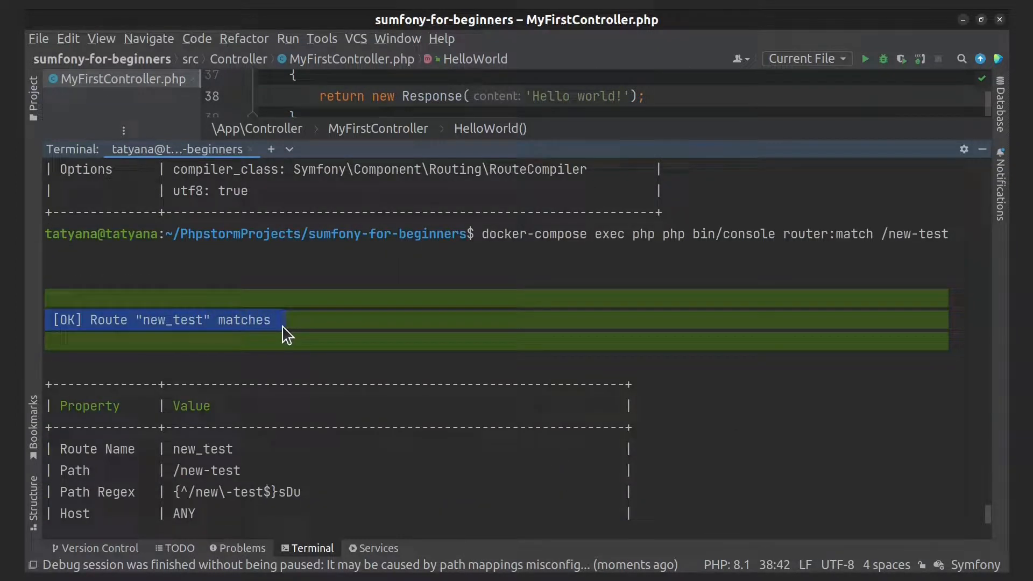
scroll("down", 3)
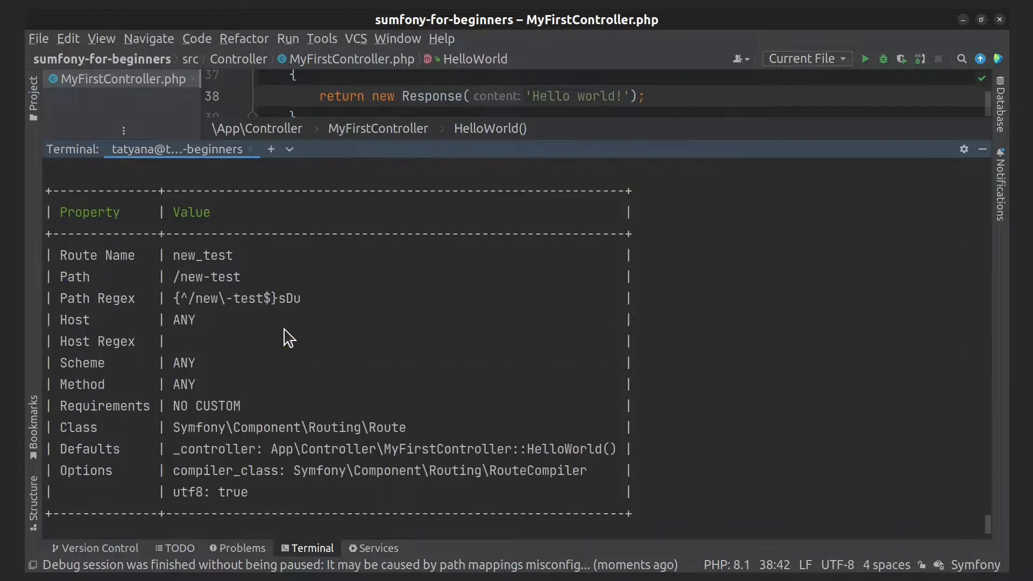
mouse_move(298, 326)
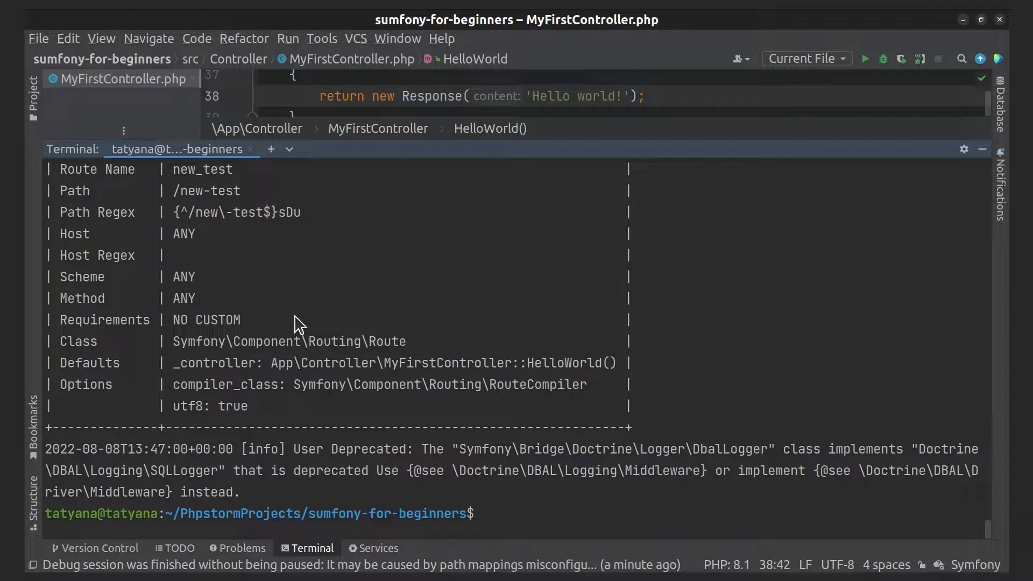
Edit the previous router:match command to check the /test path.
type("docker-compose exec php php bin/console router:match /new-test")
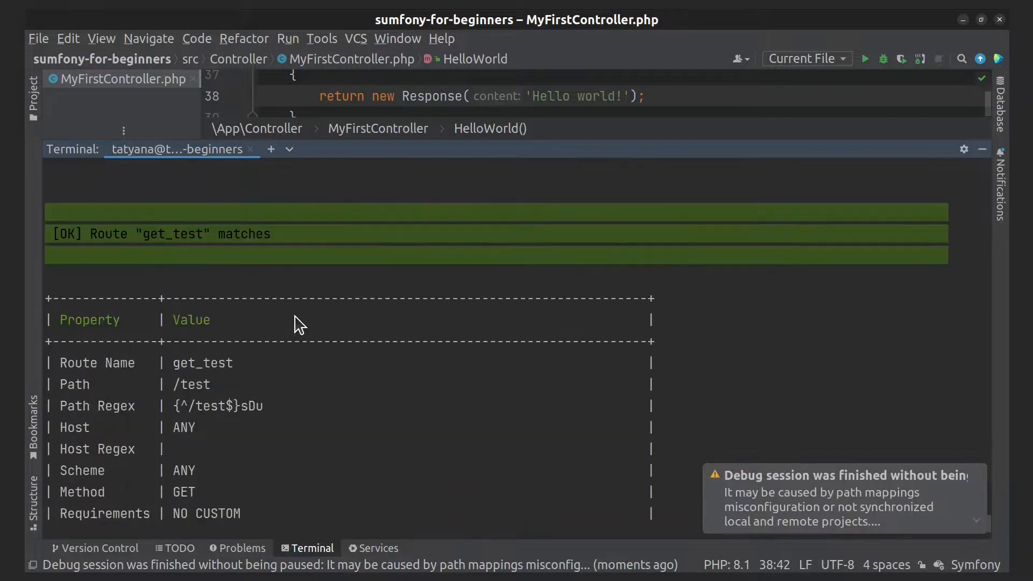
mouse_move(282, 305)
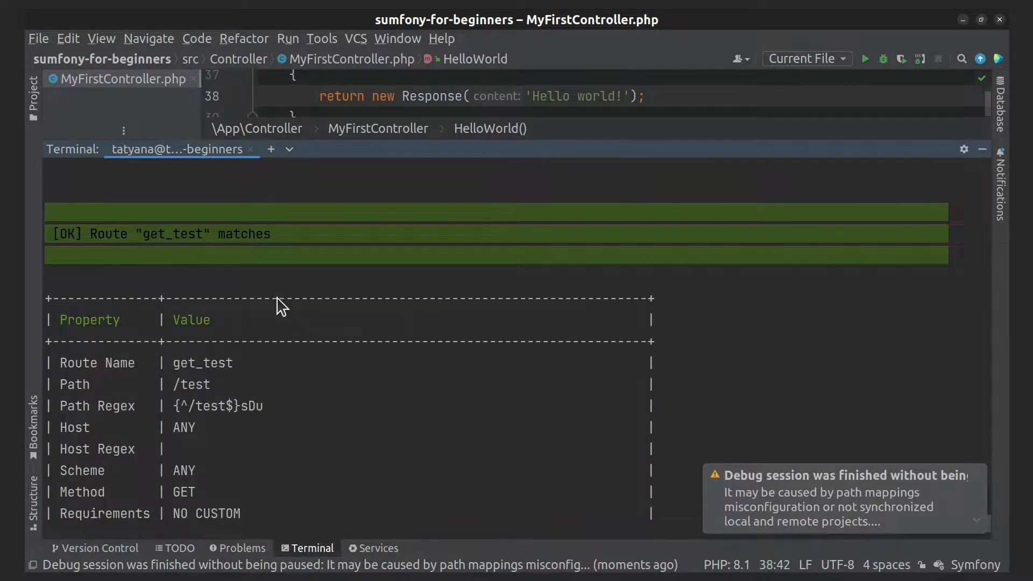
mouse_move(145, 247)
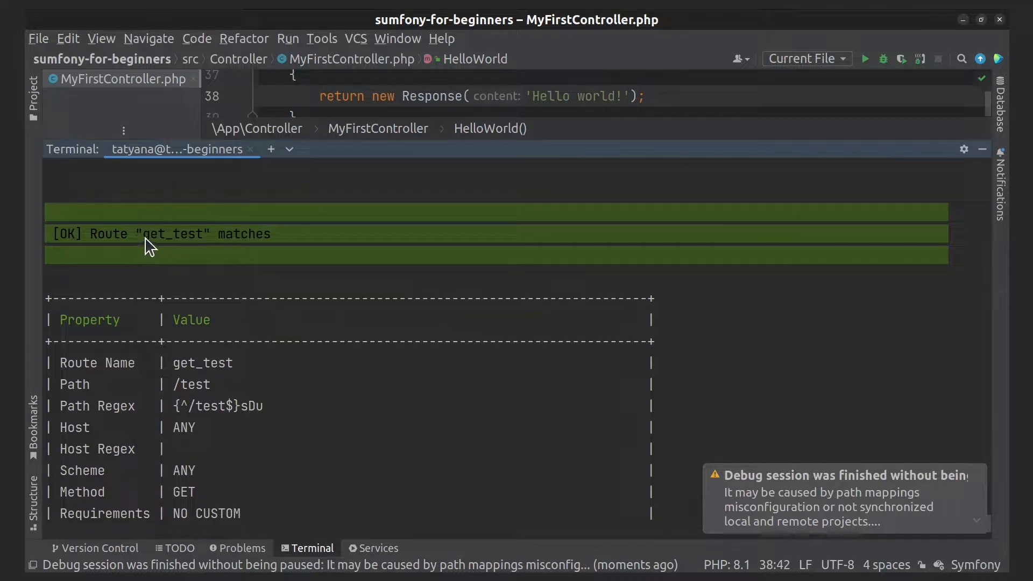